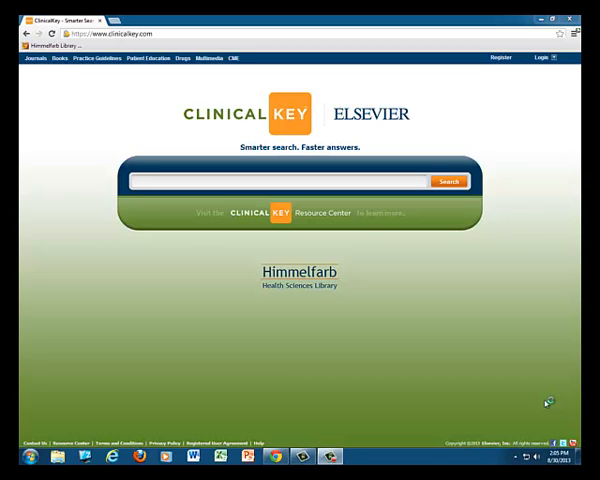
pyautogui.moveTo(545, 404)
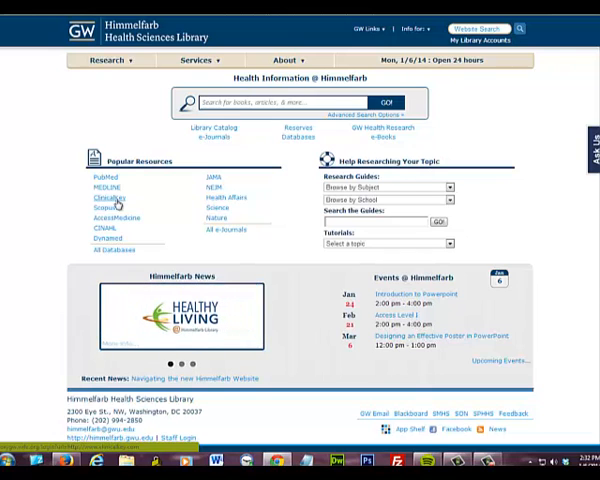
pyautogui.moveTo(282, 157)
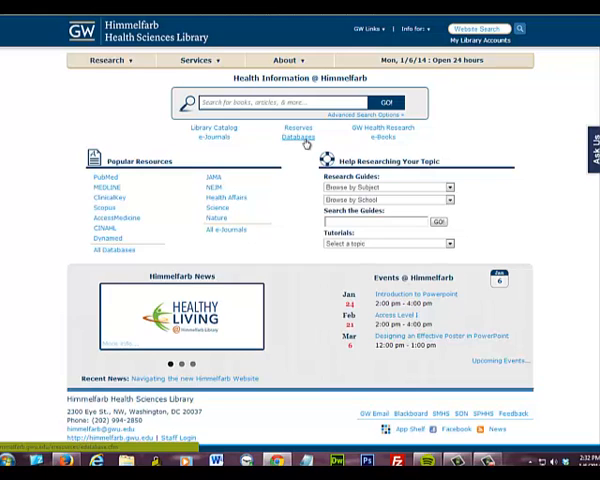
# - Open ClinicalKey from the Himmelfarb Library's Databases list
pyautogui.click(297, 137)
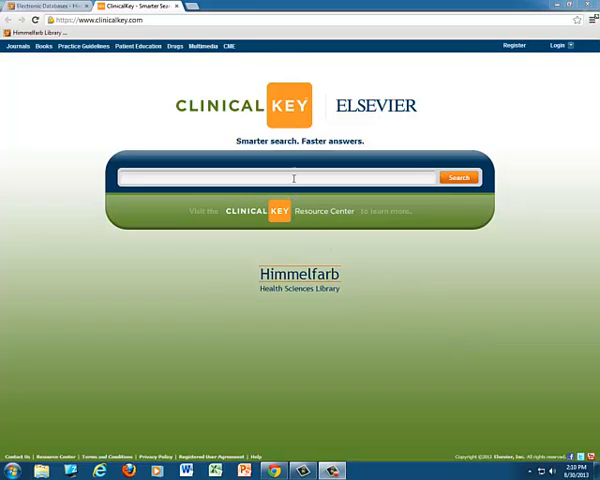
# - Type 'asthma' and pick the 'Childhood asthma' suggestion to search
pyautogui.write('asthma')
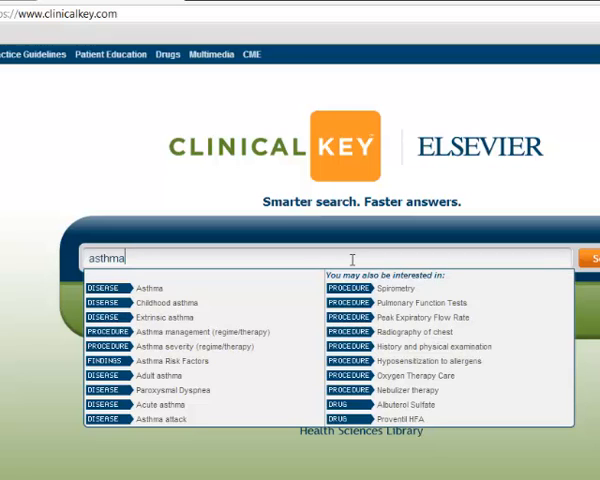
pyautogui.moveTo(143, 306)
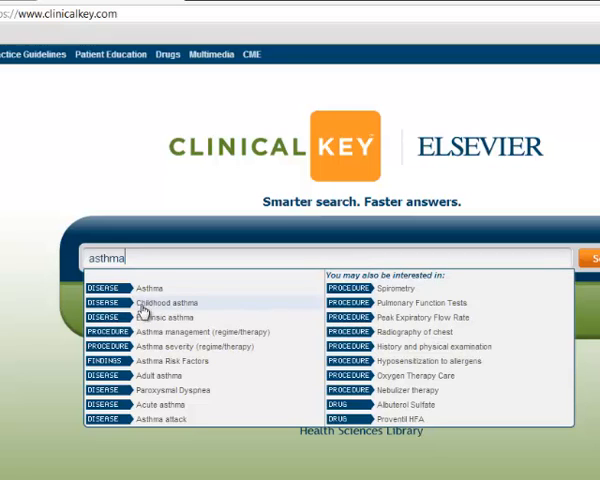
pyautogui.moveTo(205, 375)
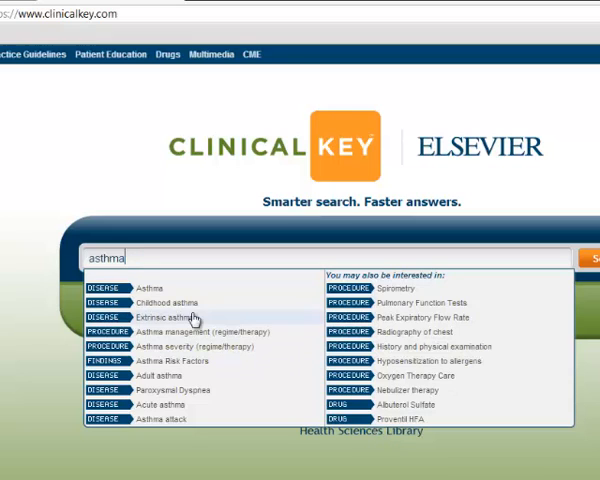
pyautogui.click(167, 303)
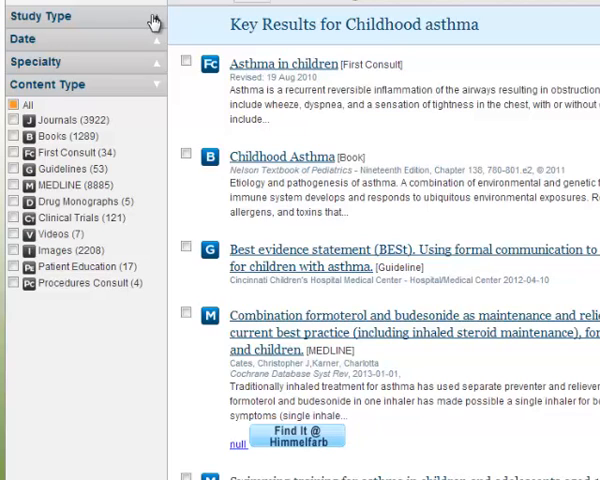
pyautogui.moveTo(150, 20)
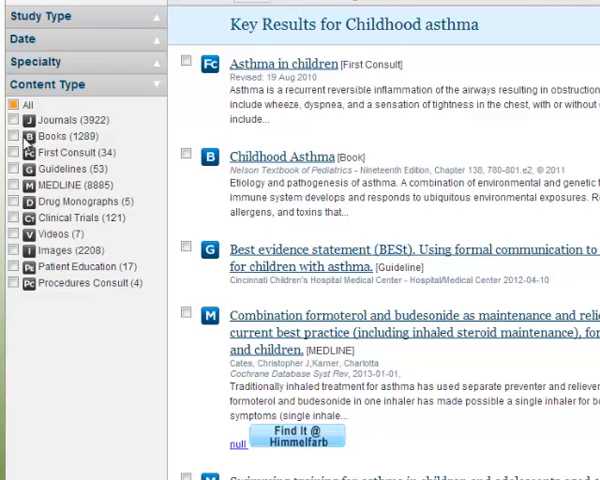
pyautogui.click(16, 136)
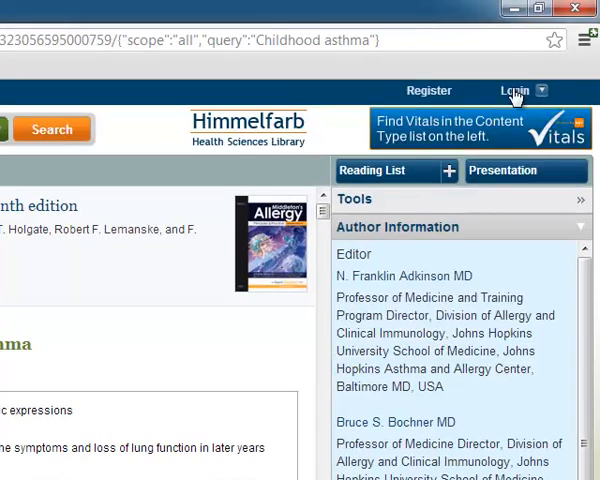
pyautogui.click(514, 90)
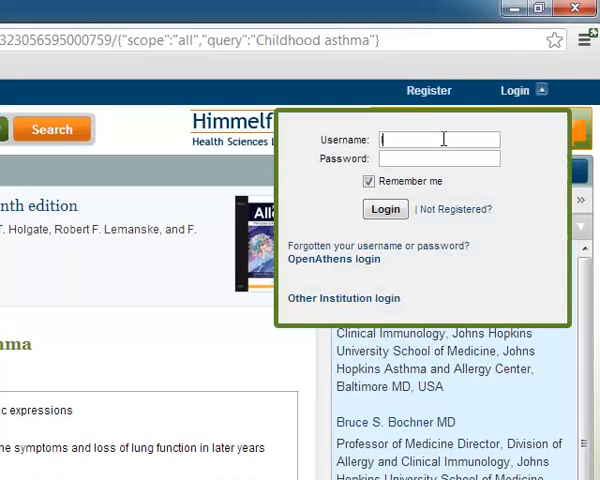
pyautogui.write('lauraabate3')
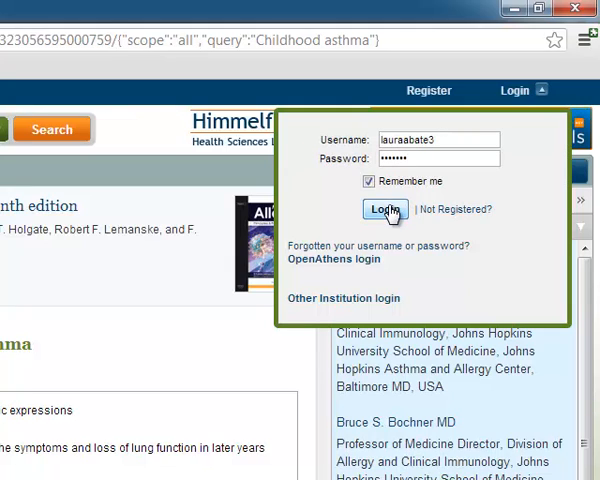
pyautogui.click(385, 210)
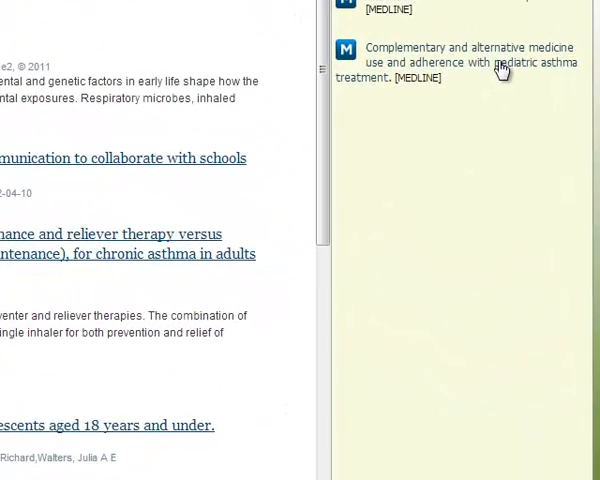
# - Go back to the Childhood asthma results showing the Asthma in children summary
pyautogui.click(470, 53)
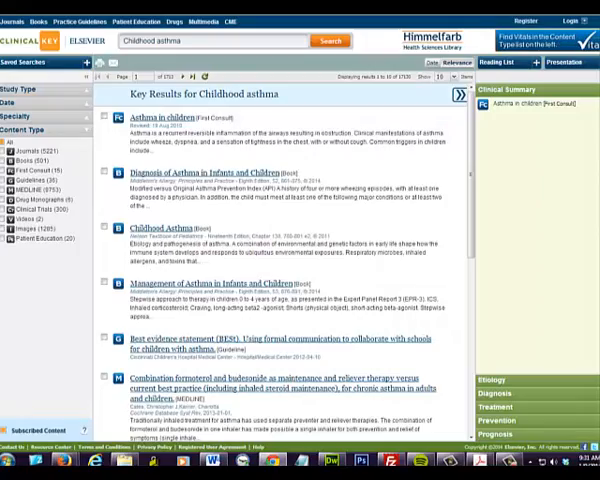
# - Scroll the formoterol-budesonide abstract and check Find It @ Himmelfarb full-text access
pyautogui.scroll(-3)
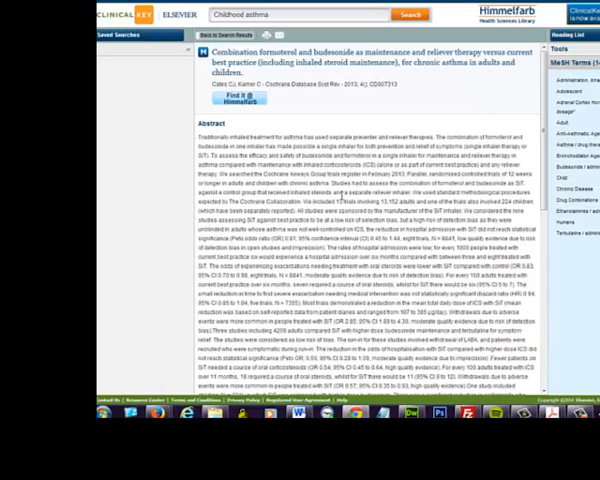
pyautogui.moveTo(300, 100)
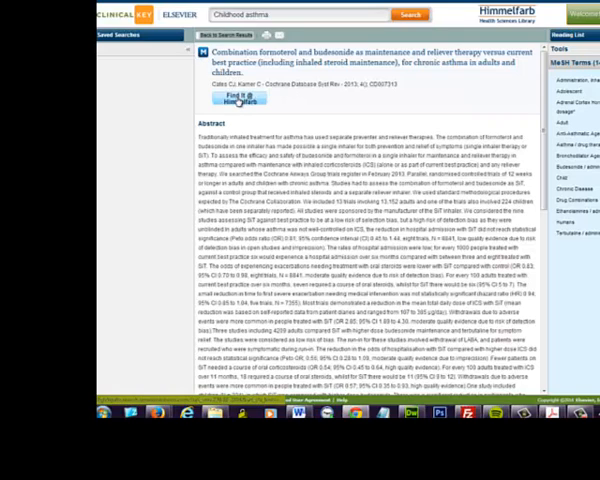
pyautogui.click(237, 99)
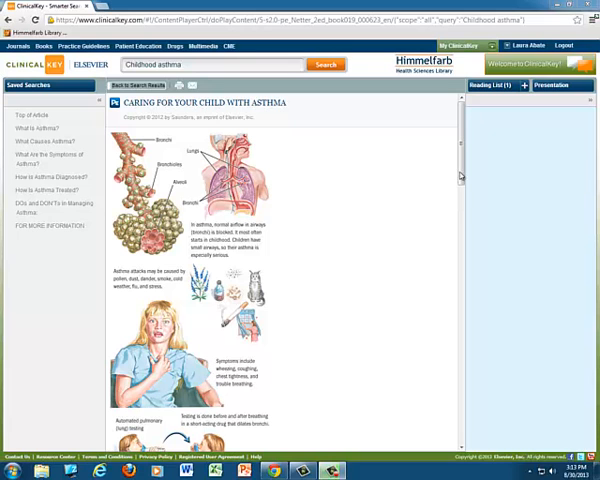
# - Scroll through the 'Caring for Your Child with Asthma' handout
pyautogui.scroll(-3)
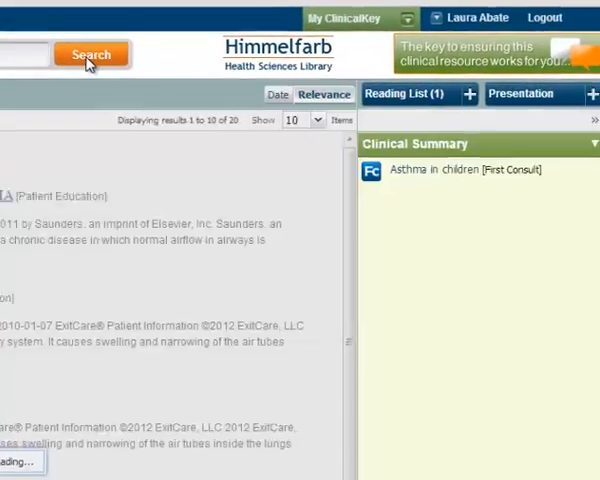
# - Search ClinicalKey for 'malaria prophylaxis mefloquine'
pyautogui.click(320, 29)
pyautogui.write('malaria prophylaxis mefloquine')
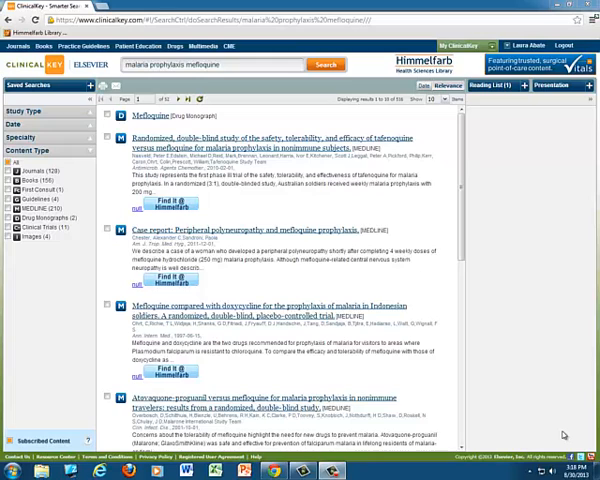
# - Replace the malaria query with 'melanoma' and run the search
pyautogui.click(230, 64)
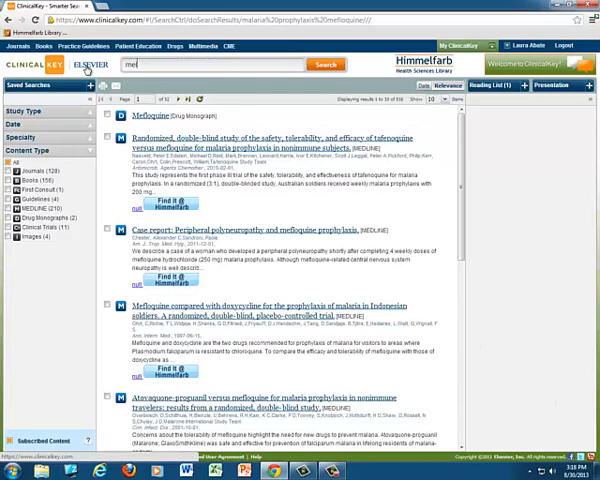
pyautogui.write('melanoma')
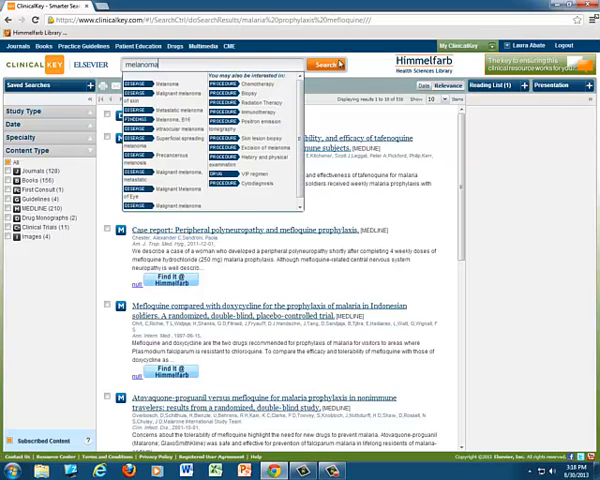
pyautogui.click(322, 64)
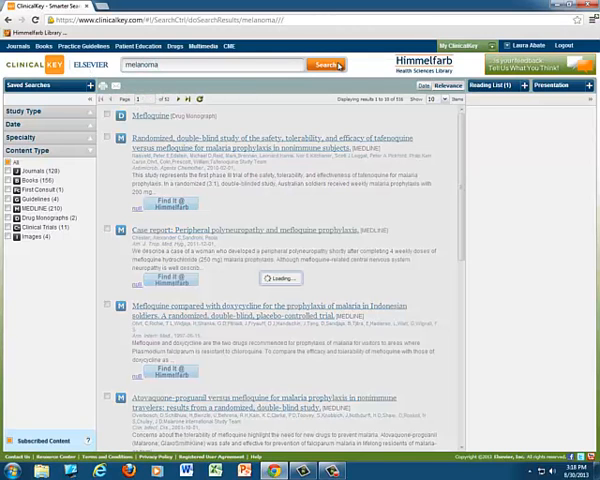
pyautogui.click(323, 64)
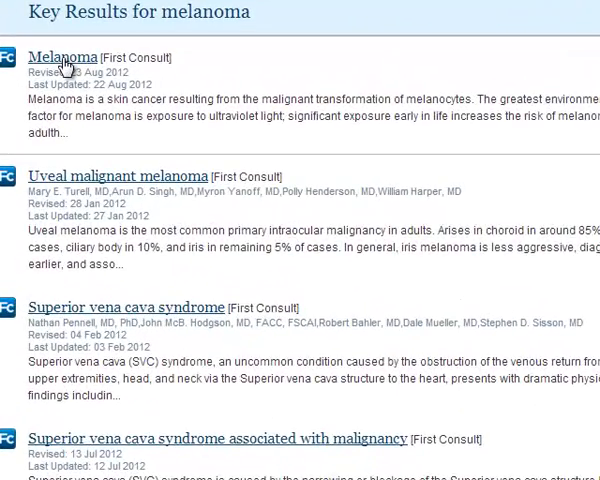
# - Switch the melanoma Key Results from First Consult to Vitals entries
pyautogui.click(62, 56)
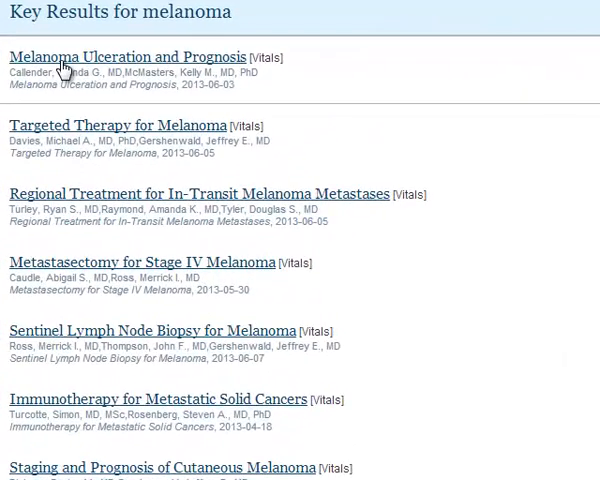
# - Open 'Melanoma Ulceration and Prognosis [Vitals]' and scroll through it and back up
pyautogui.click(128, 57)
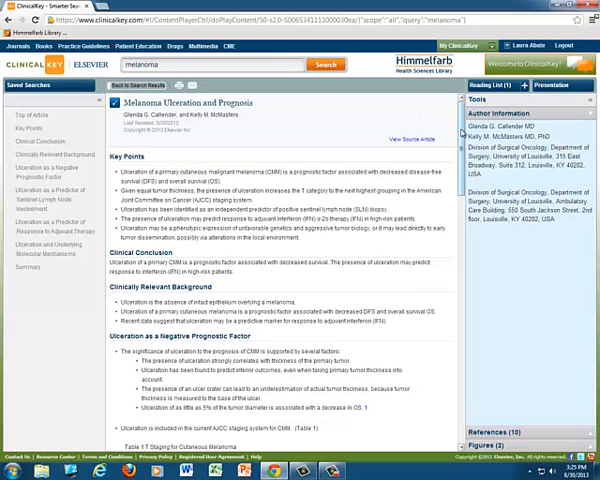
pyautogui.scroll(-3)
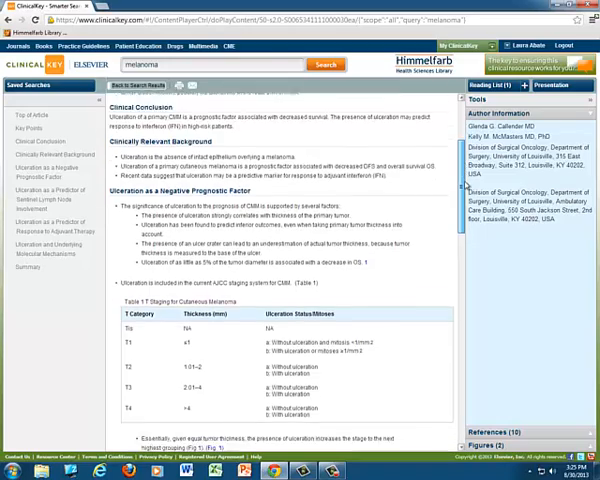
pyautogui.scroll(-3)
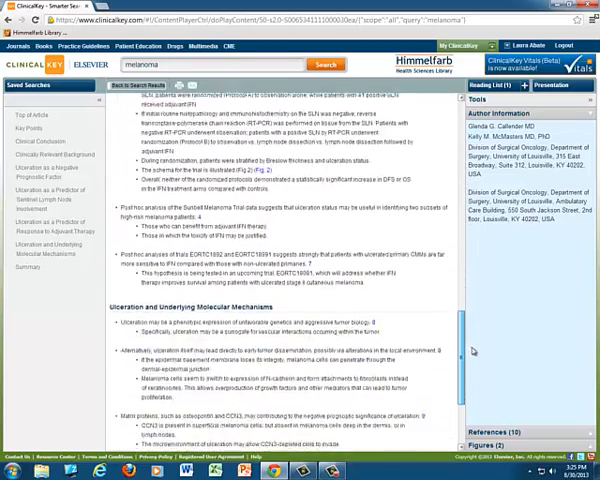
pyautogui.scroll(-3)
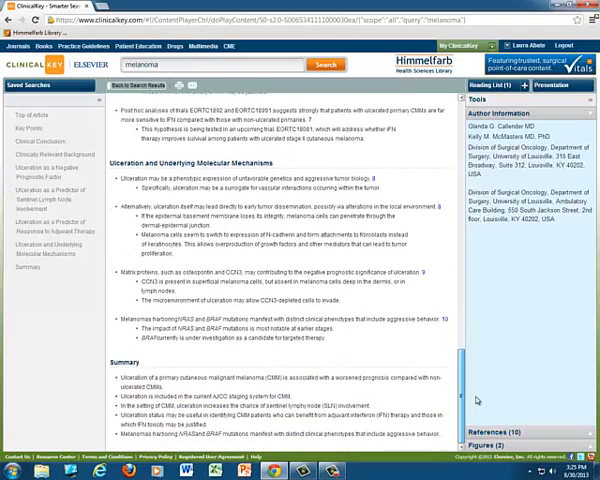
pyautogui.scroll(3)
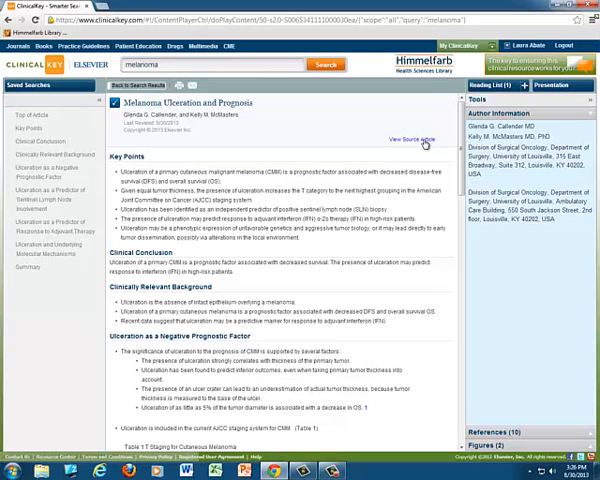
pyautogui.click(405, 135)
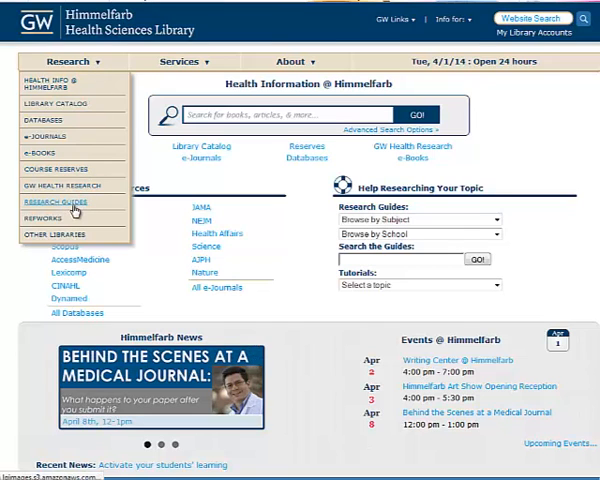
# - View Himmelfarb's Research Guides, return home, then open Services > Ask a Librarian
pyautogui.click(55, 202)
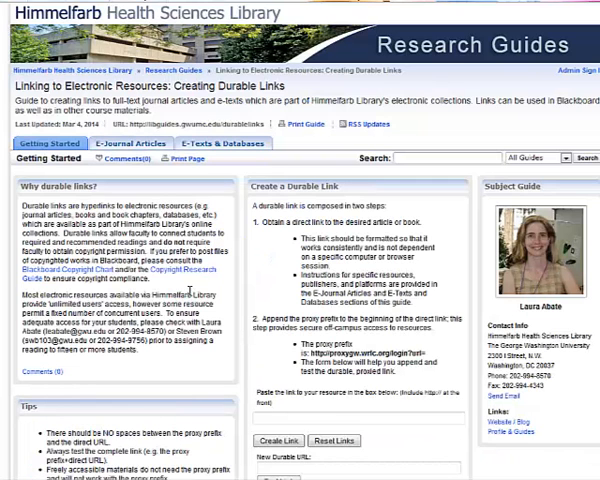
pyautogui.click(222, 144)
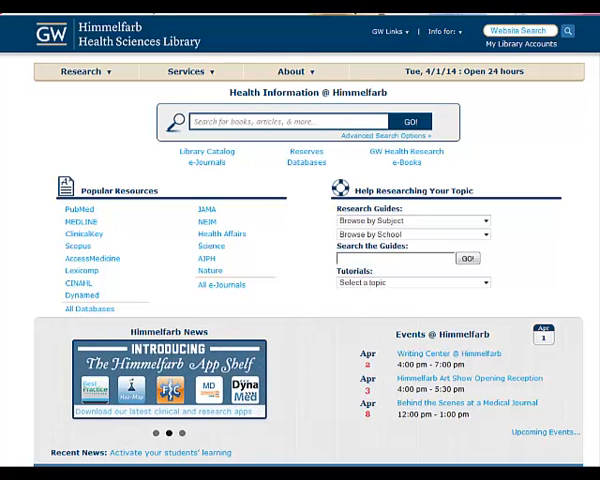
pyautogui.click(190, 71)
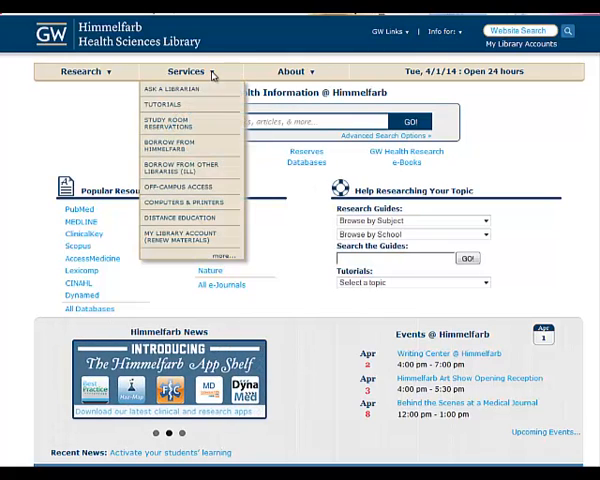
pyautogui.click(163, 90)
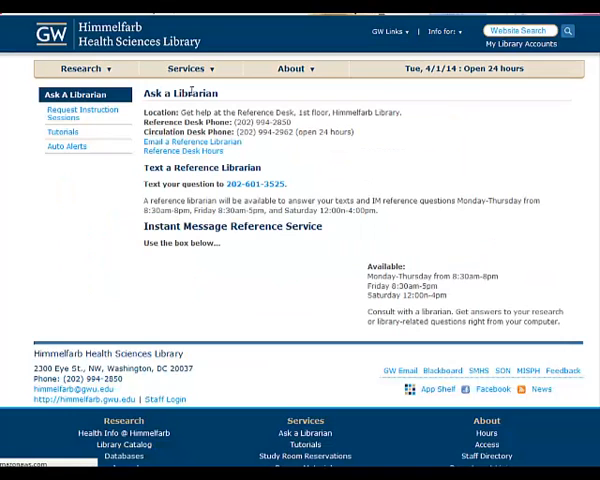